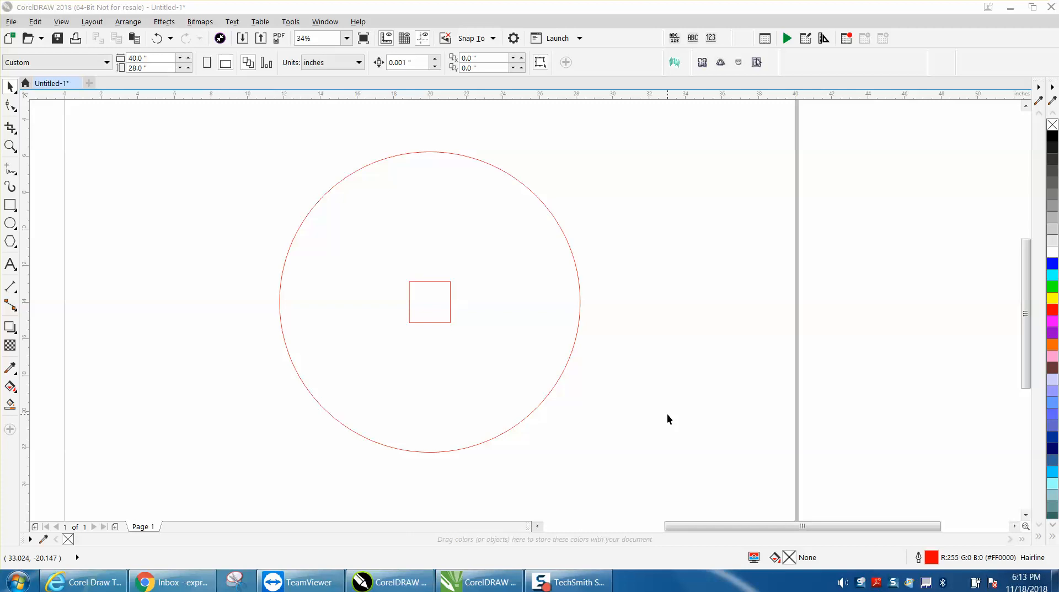
mouse_move(610, 264)
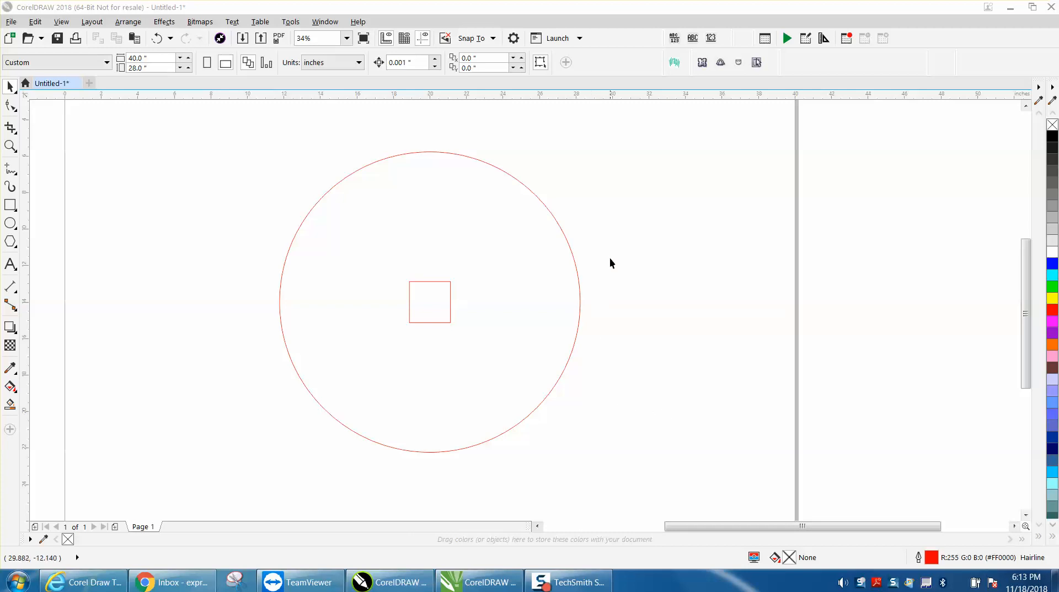
mouse_move(596, 218)
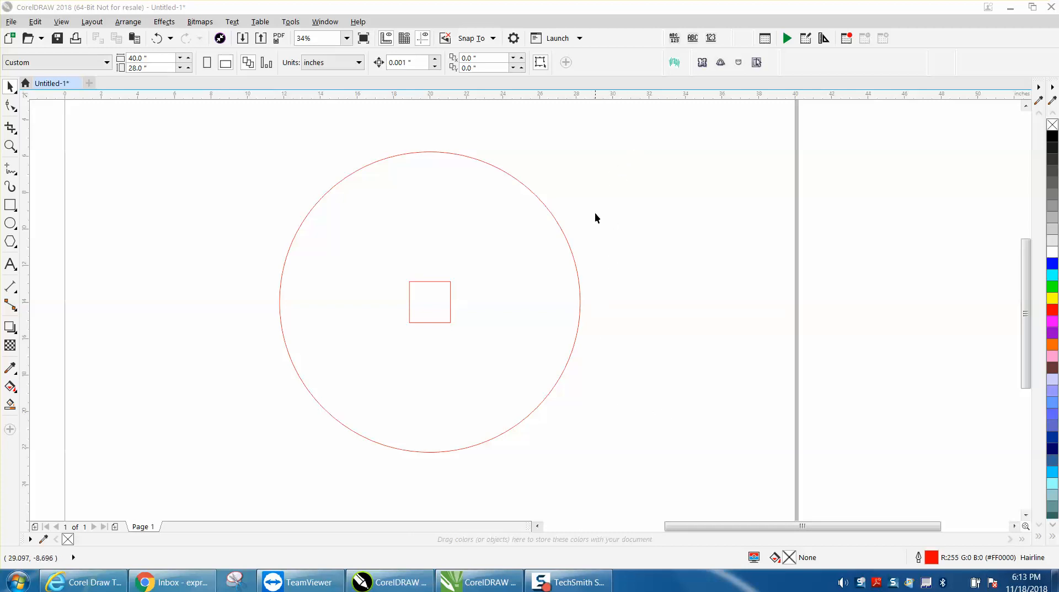
mouse_move(421, 288)
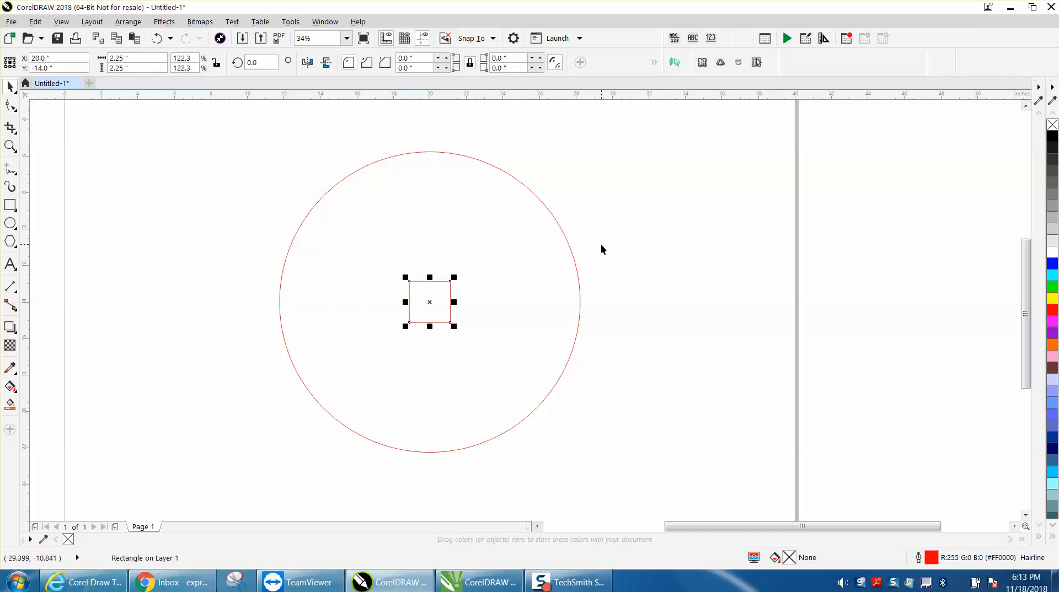
mouse_move(612, 243)
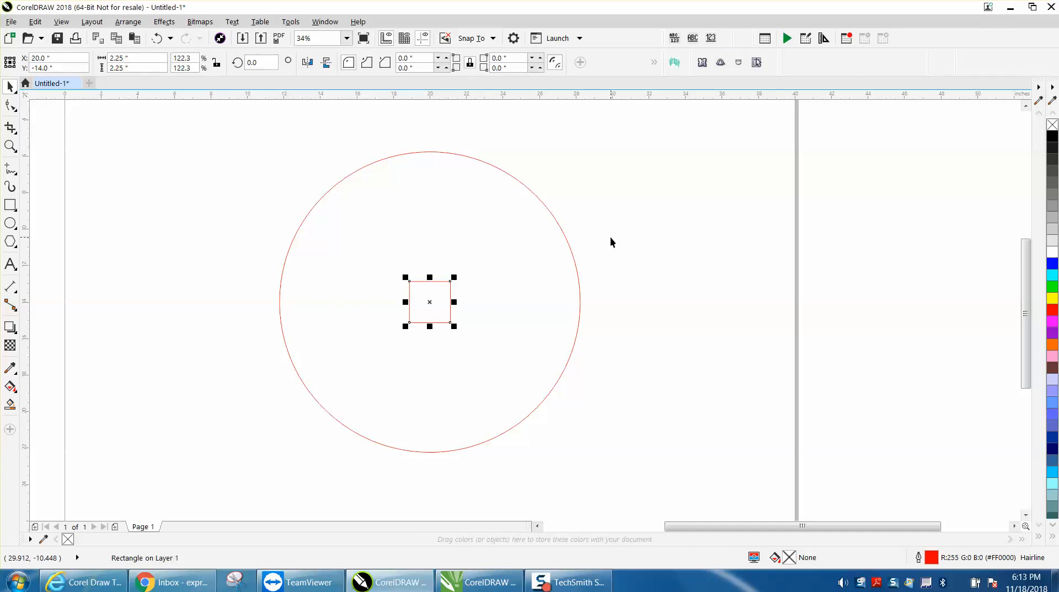
mouse_move(458, 303)
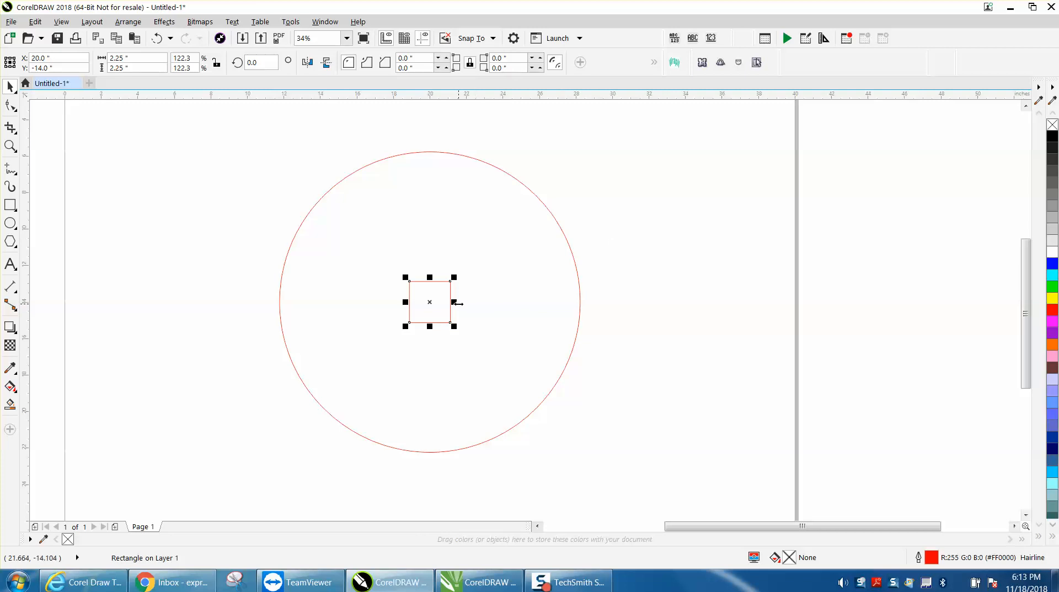
mouse_move(430, 301)
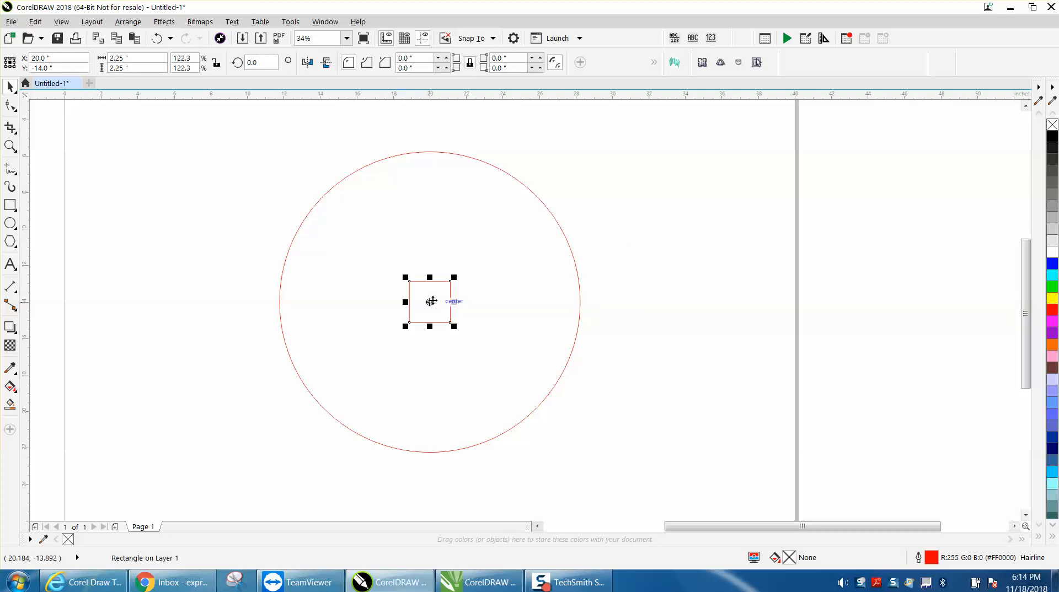
mouse_move(84, 102)
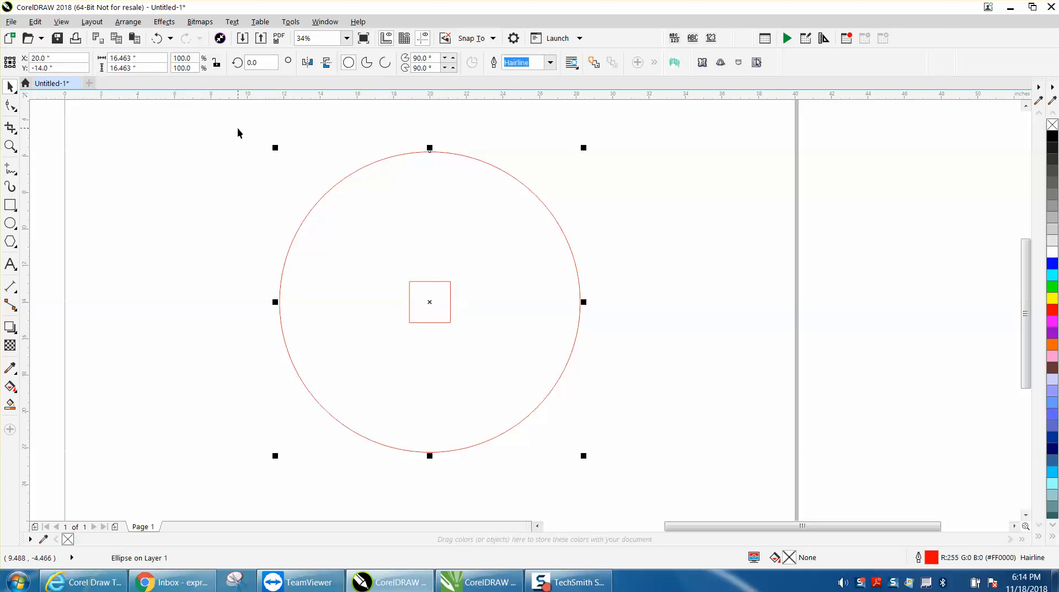
mouse_move(219, 162)
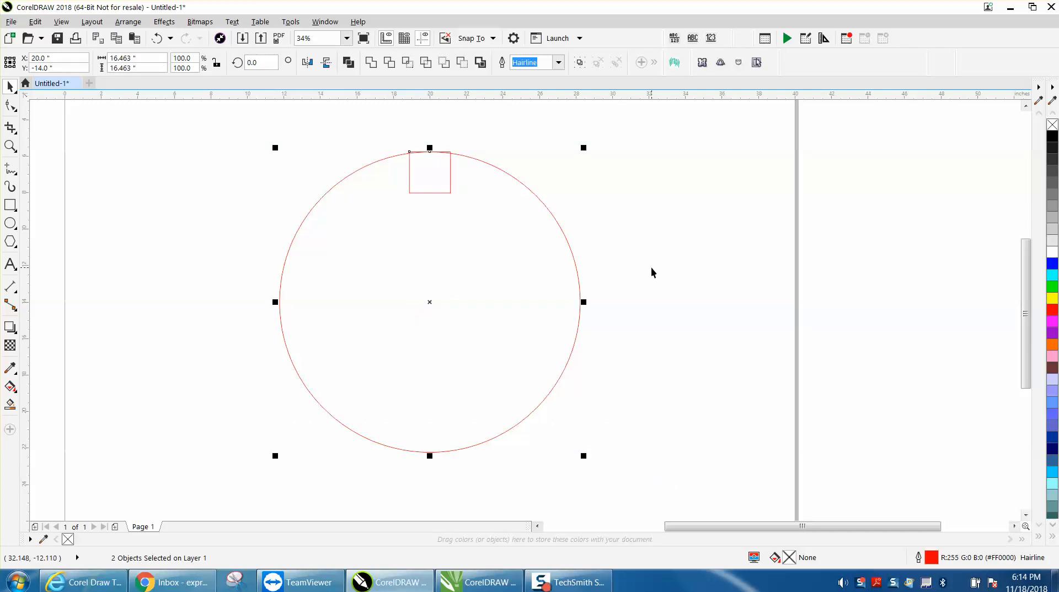
Set the nudge distance to 2.25, select the square, and zoom in on its bottom edge
left_click(429, 171)
type("2.2")
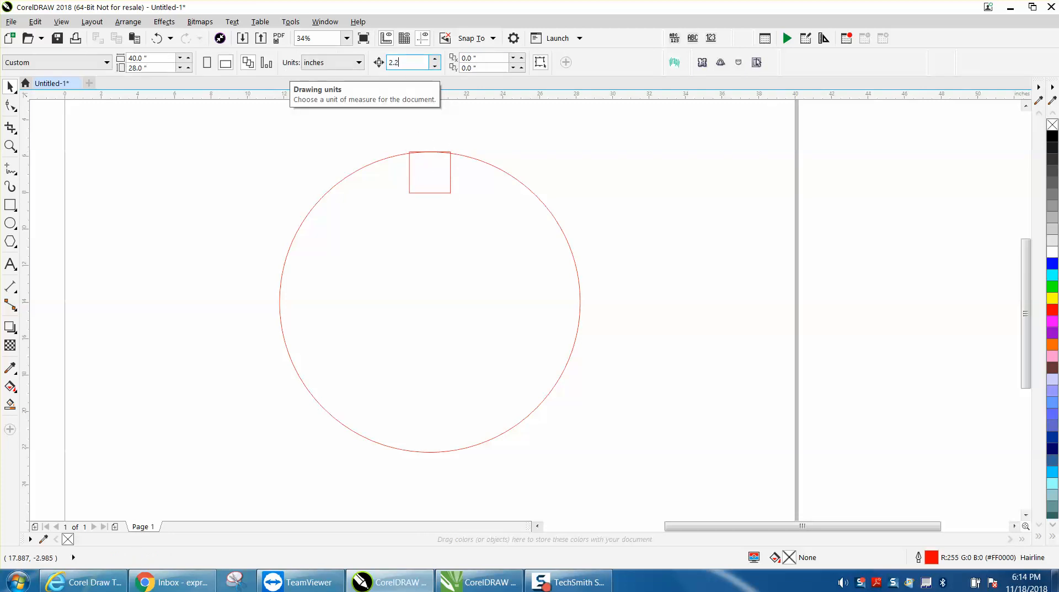
left_click(429, 172)
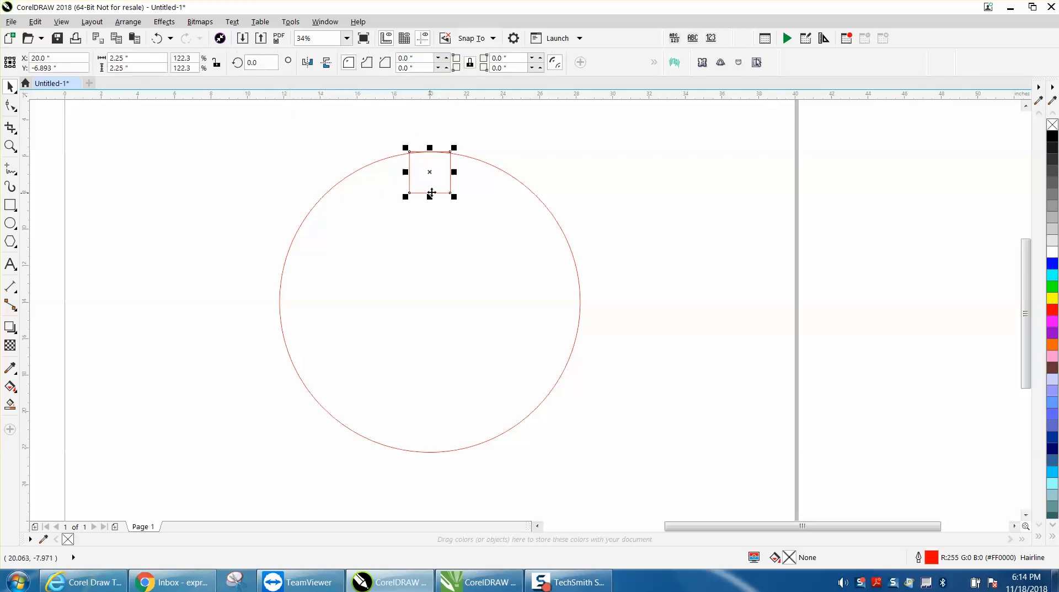
left_click_drag(430, 172, 430, 130)
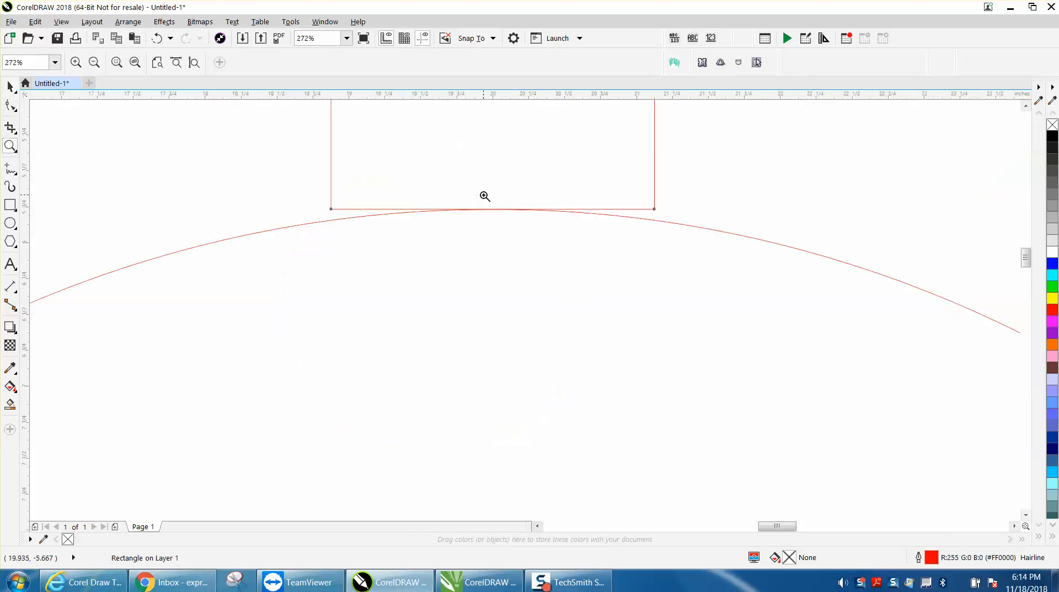
mouse_move(201, 160)
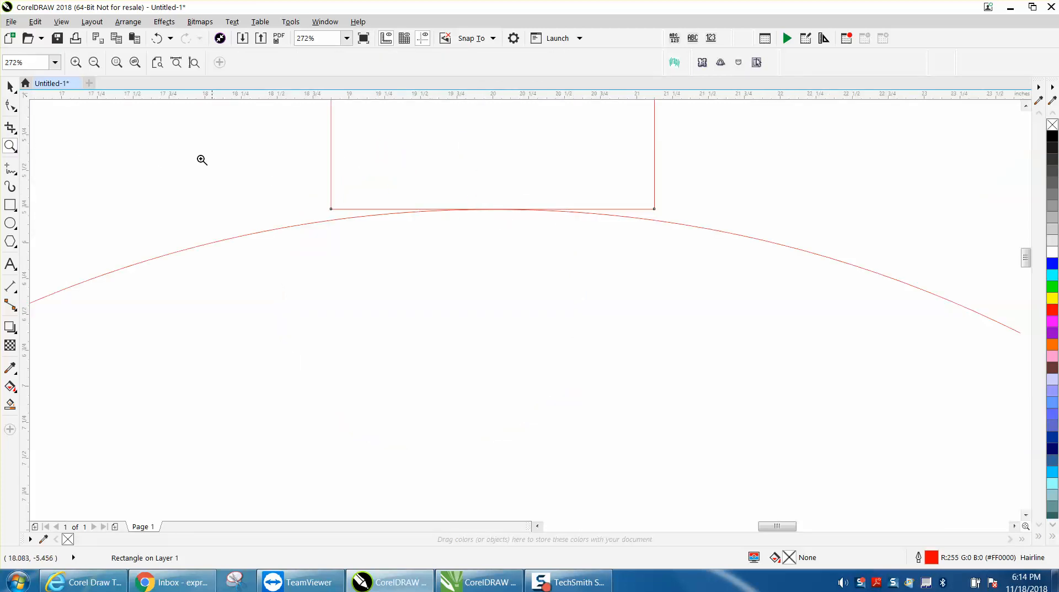
Return to ordinary object selection and select the square
left_click(9, 87)
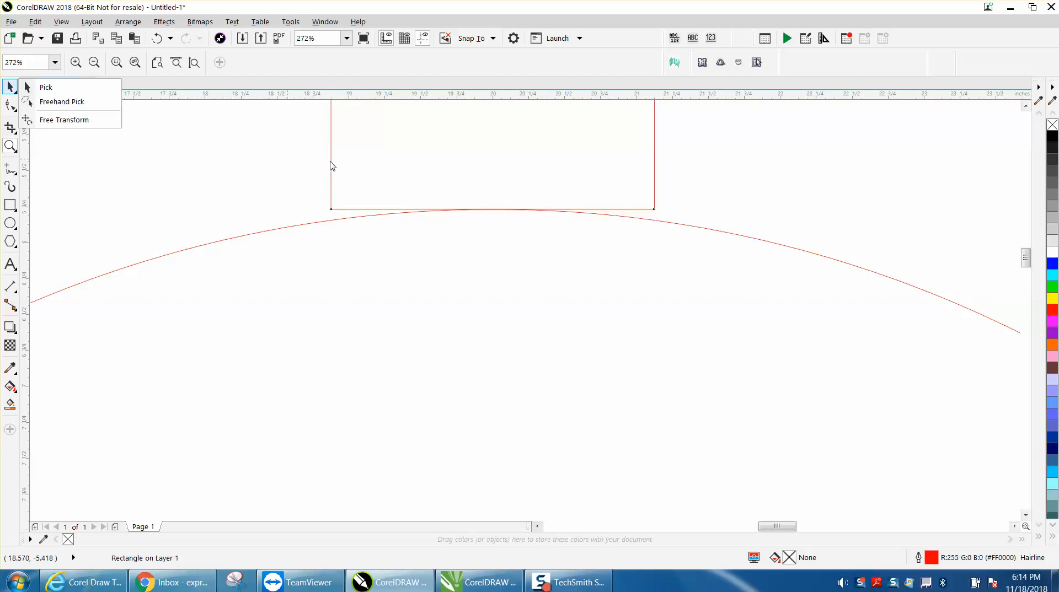
left_click(46, 87)
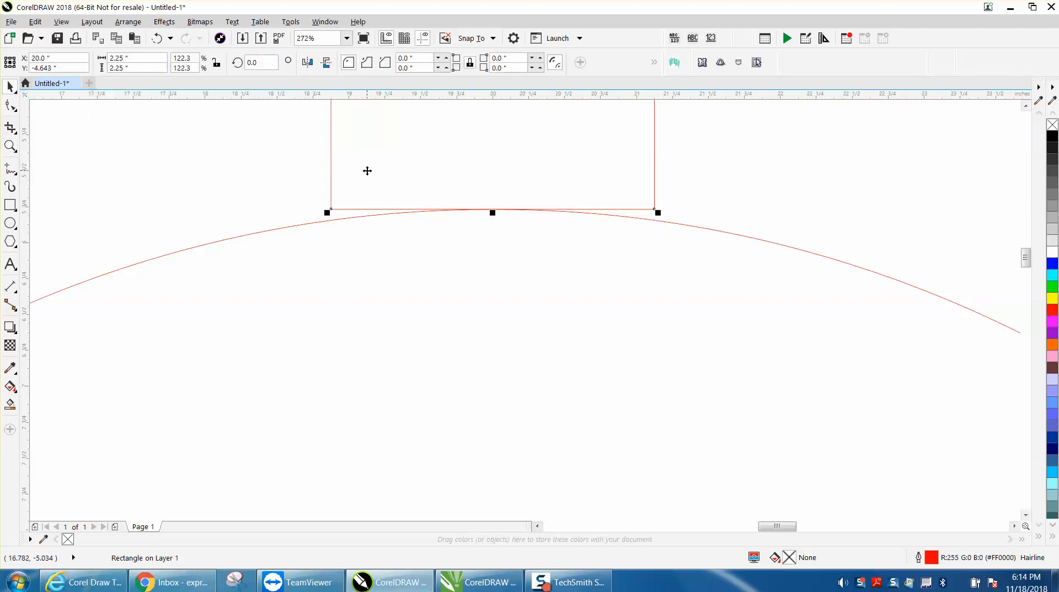
left_click(127, 21)
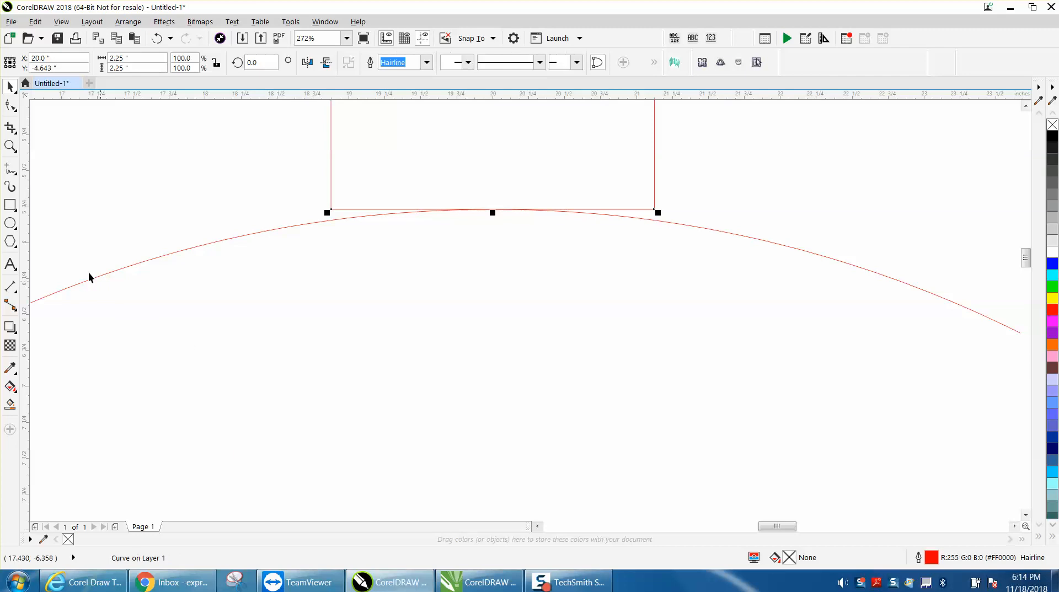
Lower the square's bottom nodes onto the circle and turn its bottom edge into a curve
left_click(10, 106)
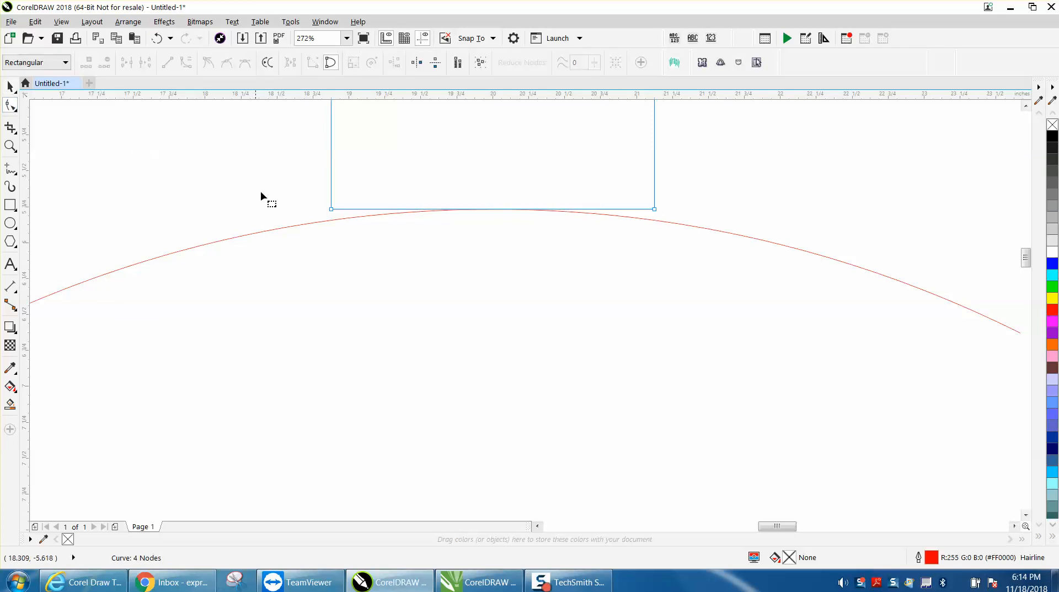
left_click_drag(330, 208, 330, 217)
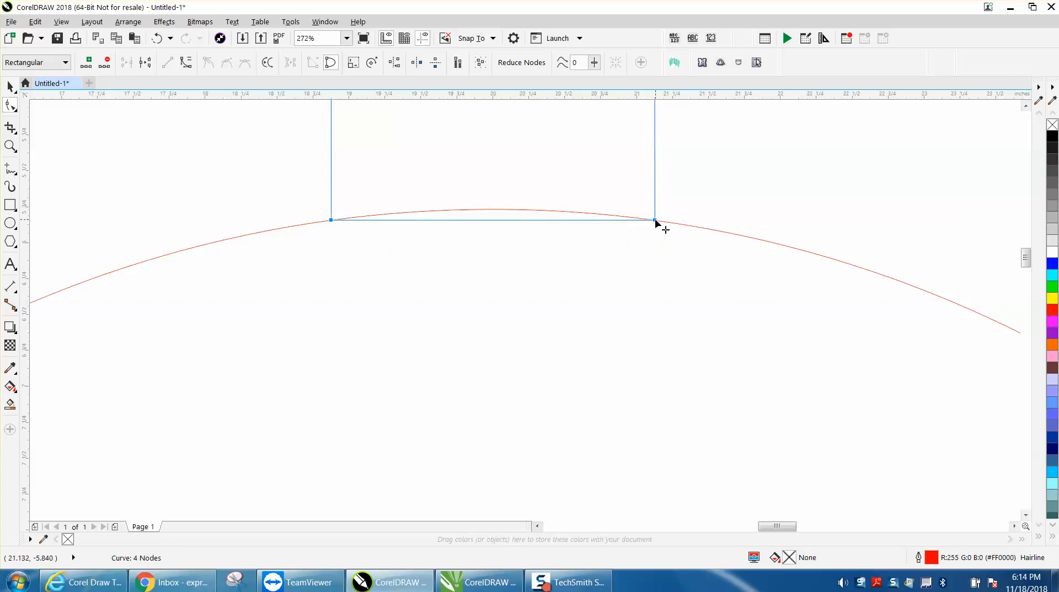
right_click(654, 221)
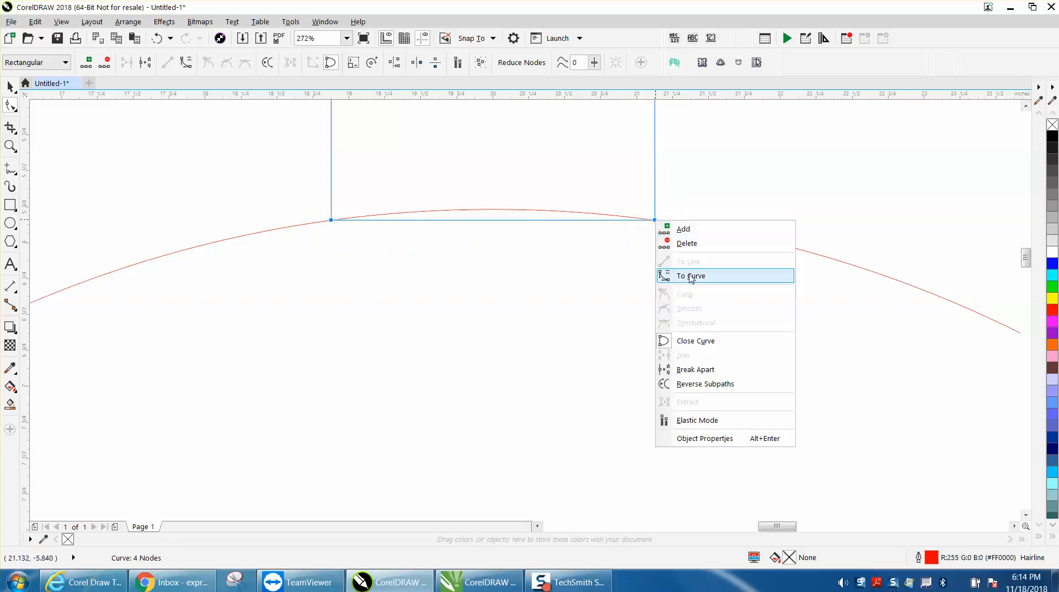
left_click(691, 276)
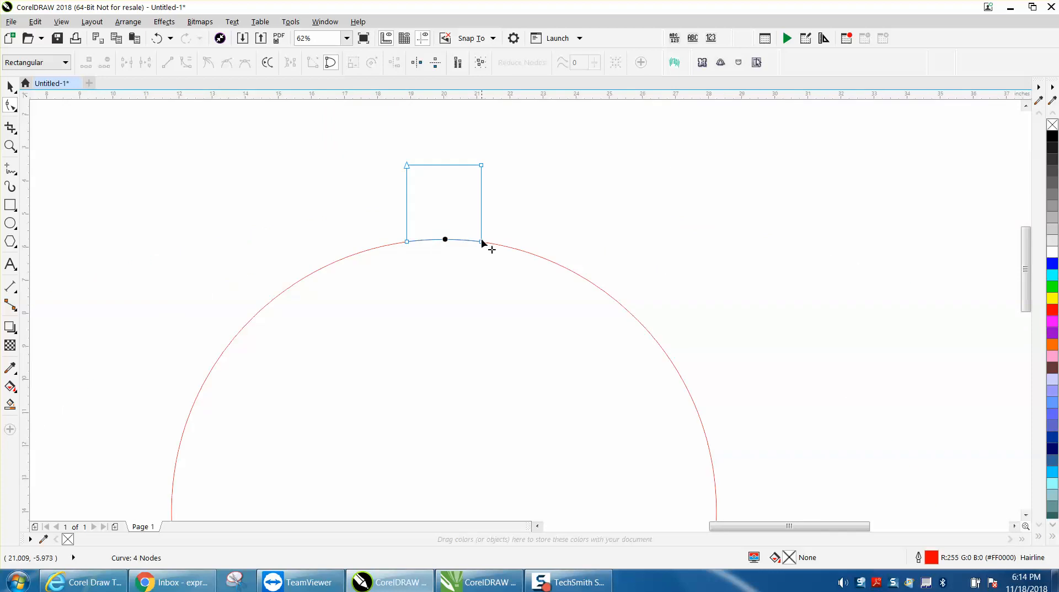
Reselect the curved square tab and switch it into rotation mode
left_click(10, 87)
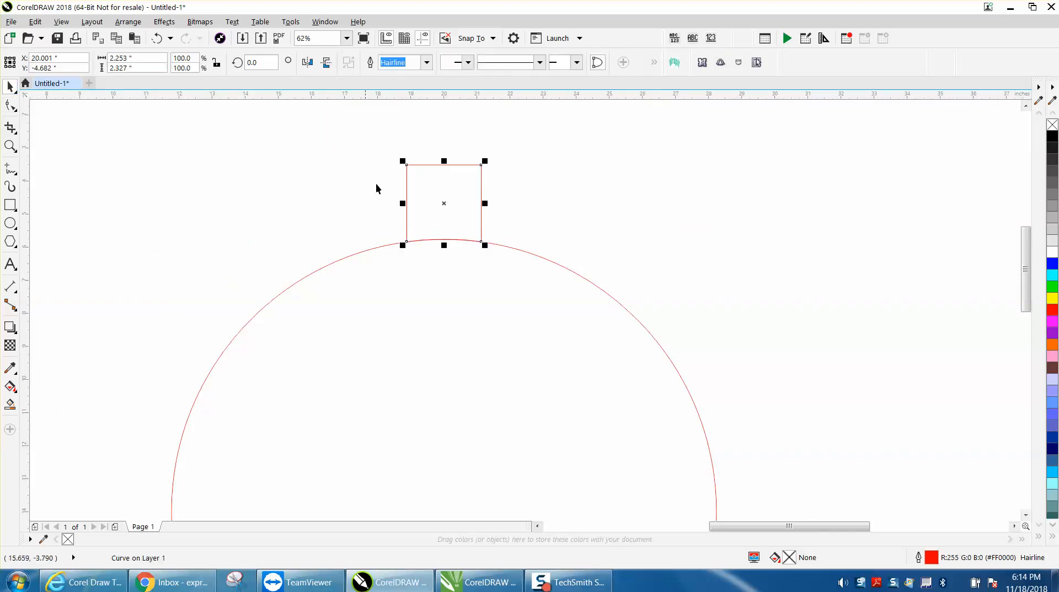
mouse_move(405, 198)
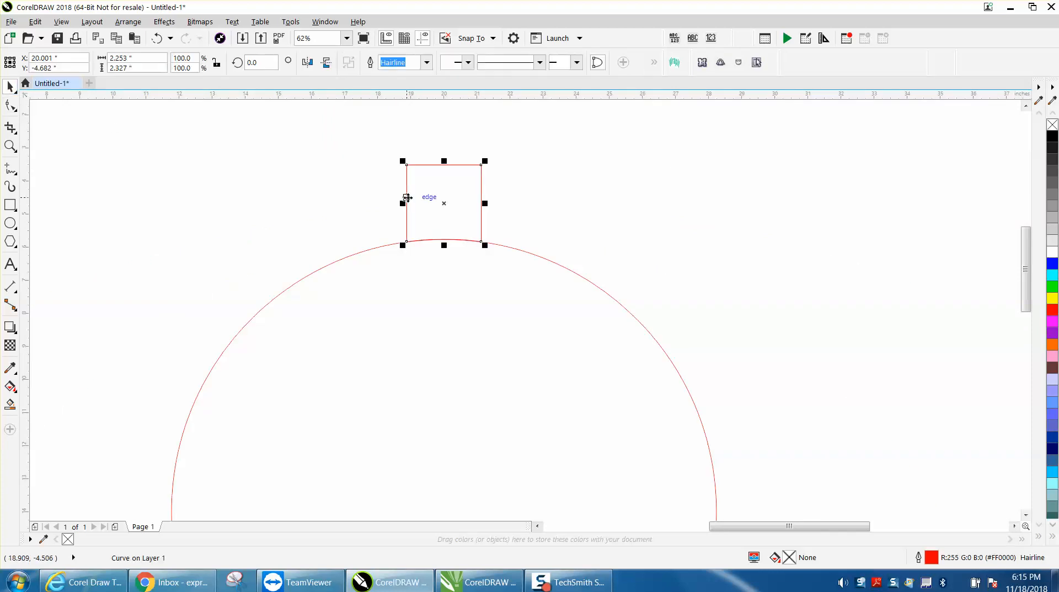
left_click(443, 203)
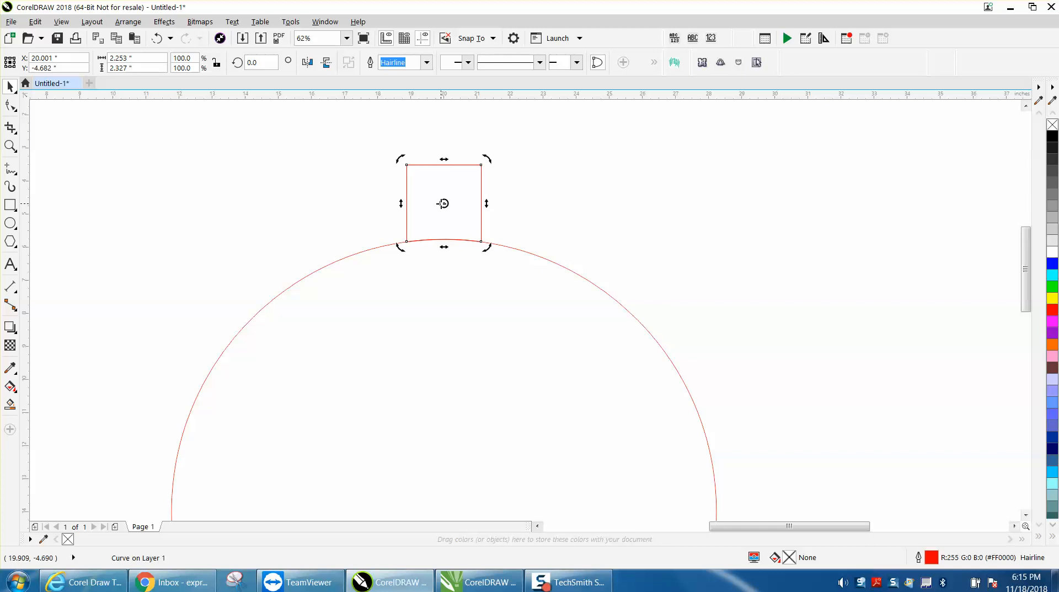
mouse_move(461, 490)
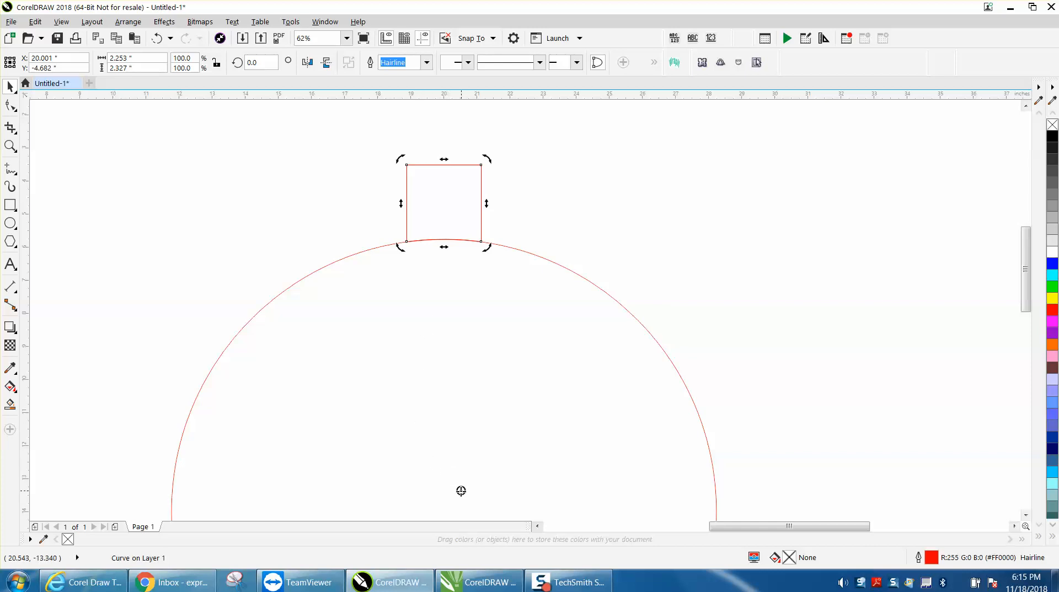
mouse_move(450, 475)
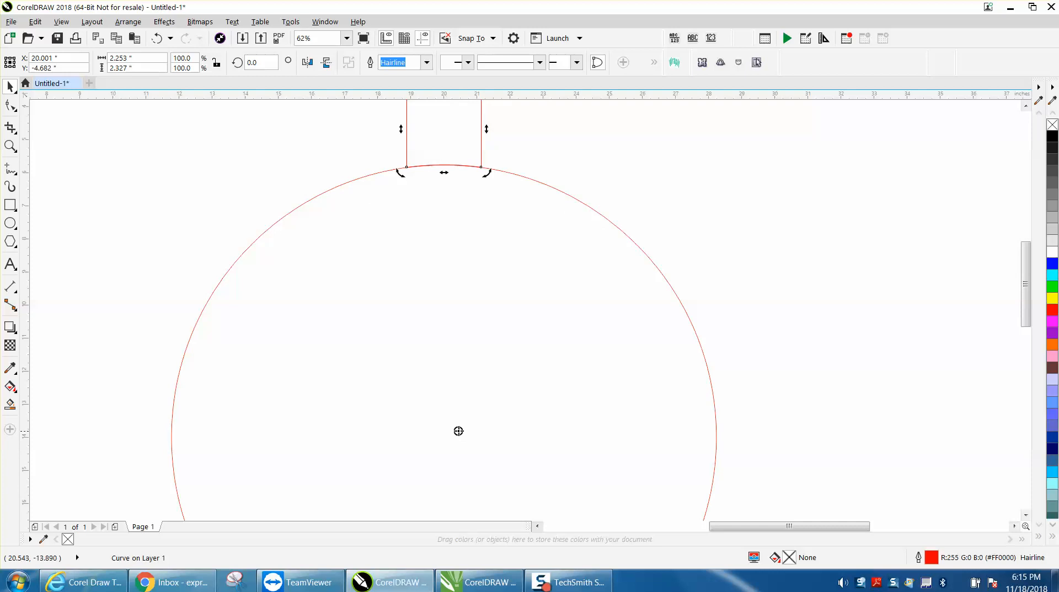
mouse_move(464, 425)
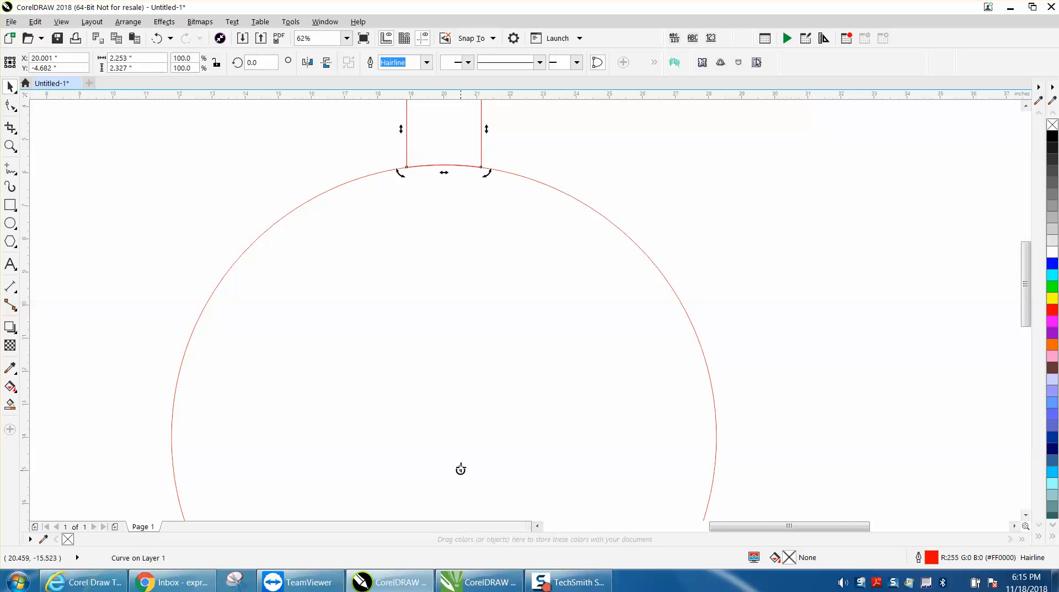
mouse_move(463, 438)
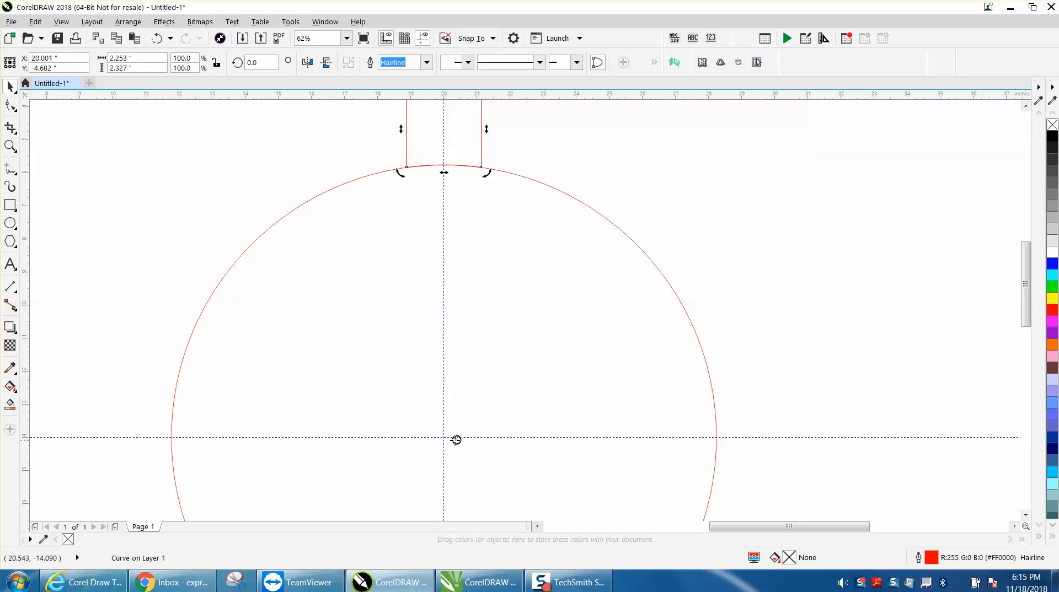
mouse_move(515, 157)
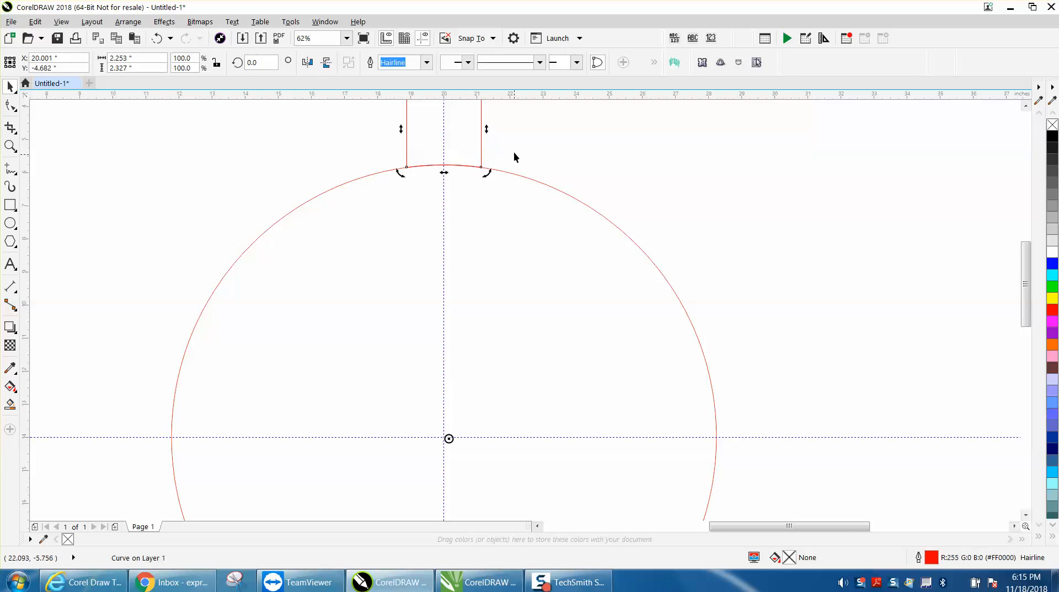
mouse_move(481, 139)
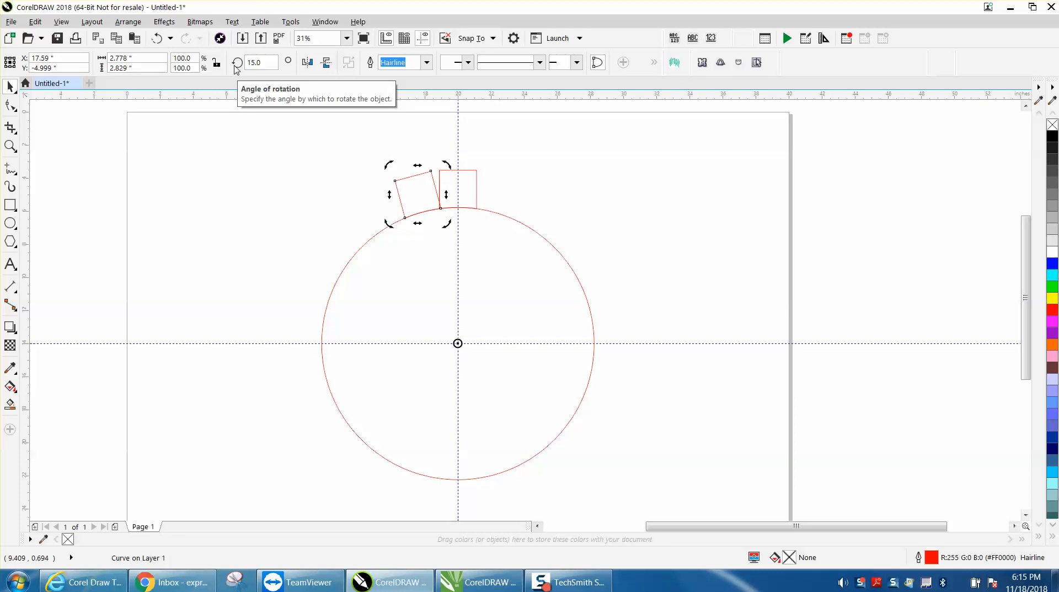
mouse_move(297, 129)
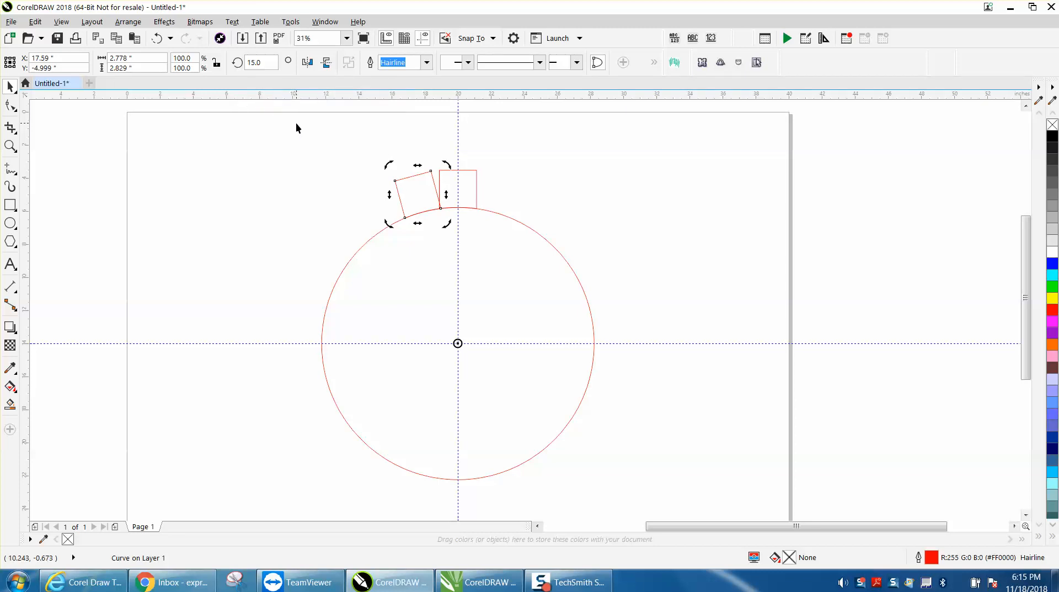
Enter a 15-degree rotation angle to duplicate the tab around the circle's centre
triple_click(259, 61)
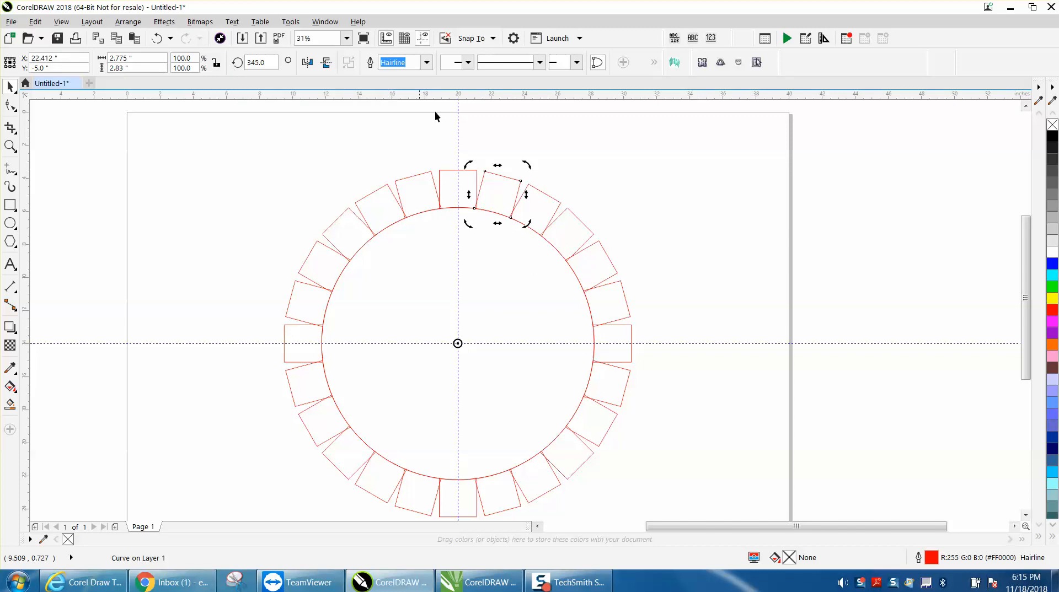
mouse_move(462, 213)
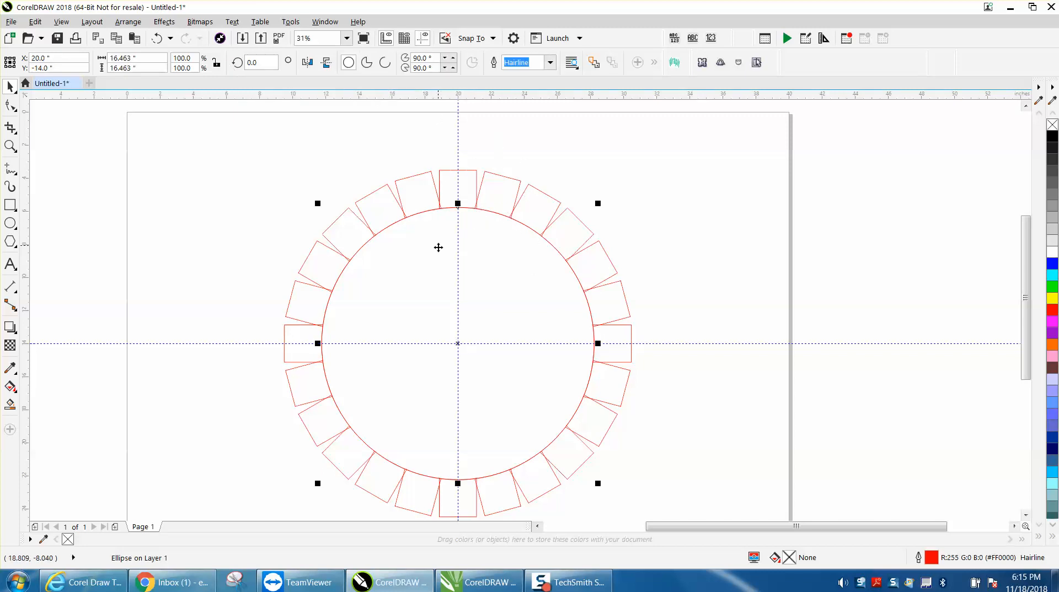
Select the circle together with all 24 tabs and weld them
left_click(443, 250)
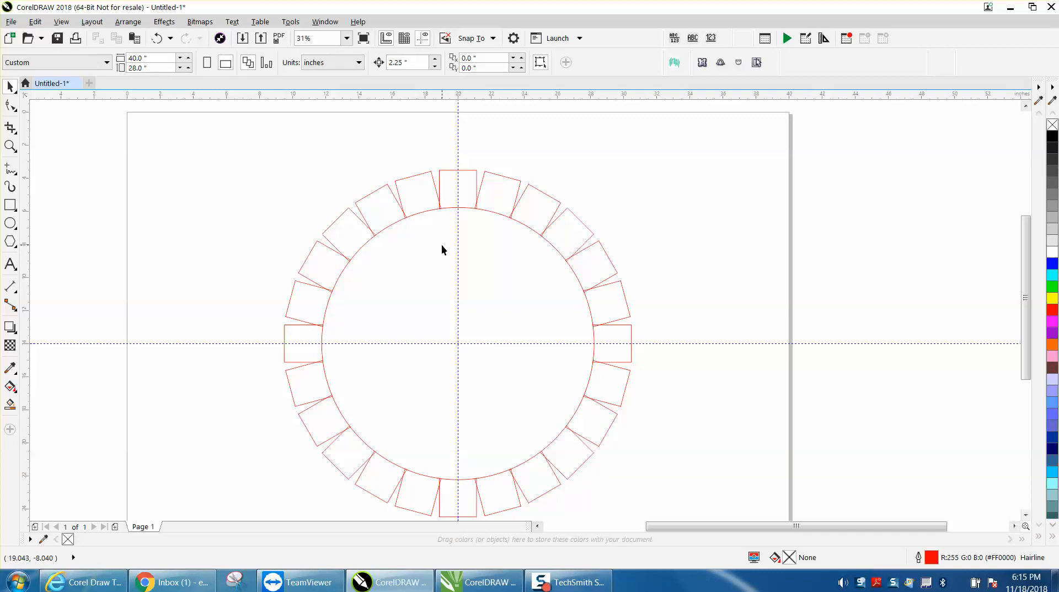
scroll("down", 3)
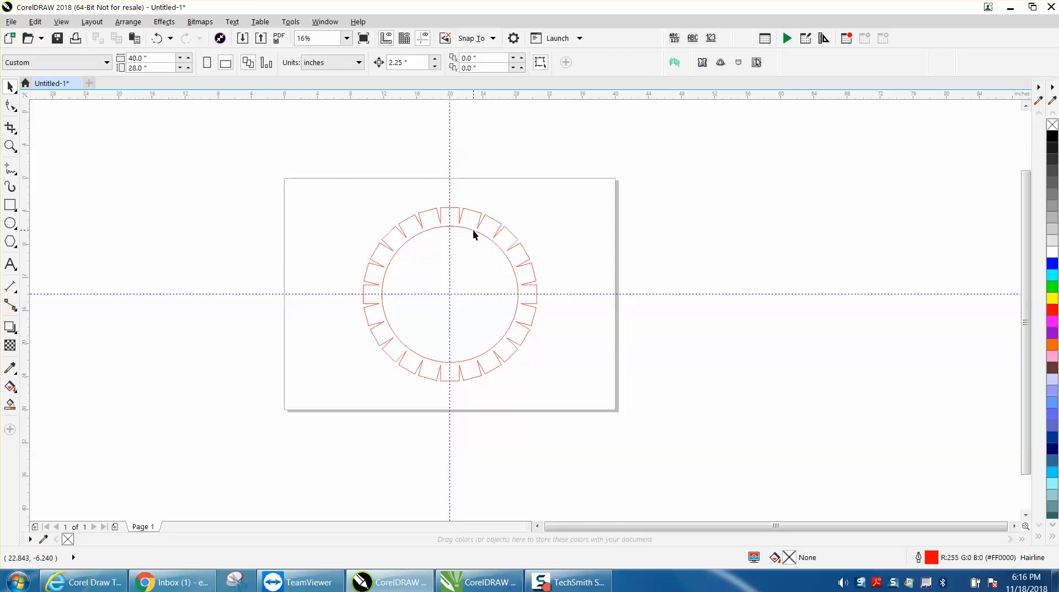
left_click(127, 22)
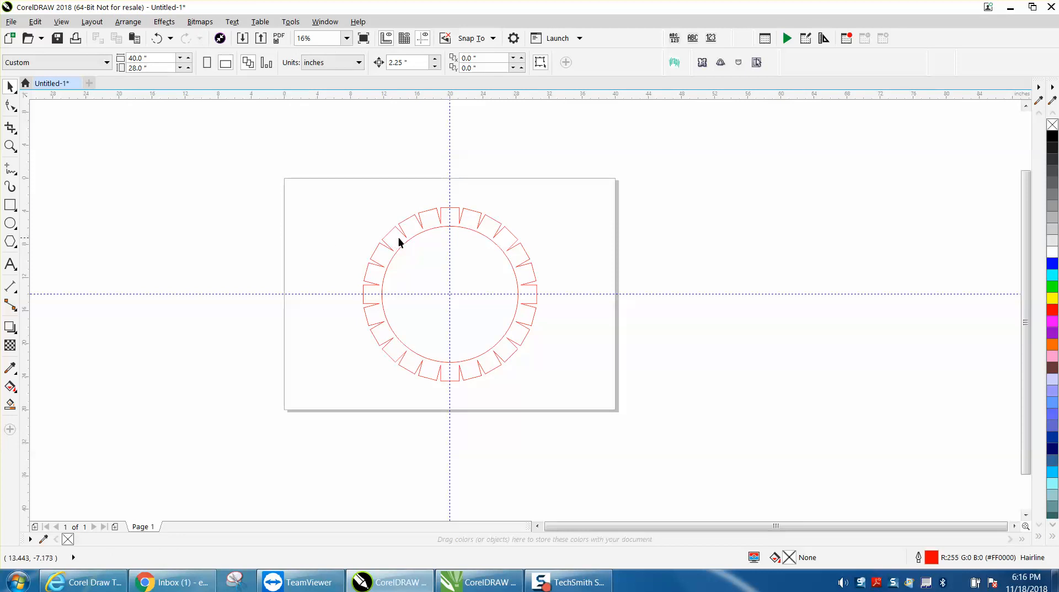
left_click(400, 241)
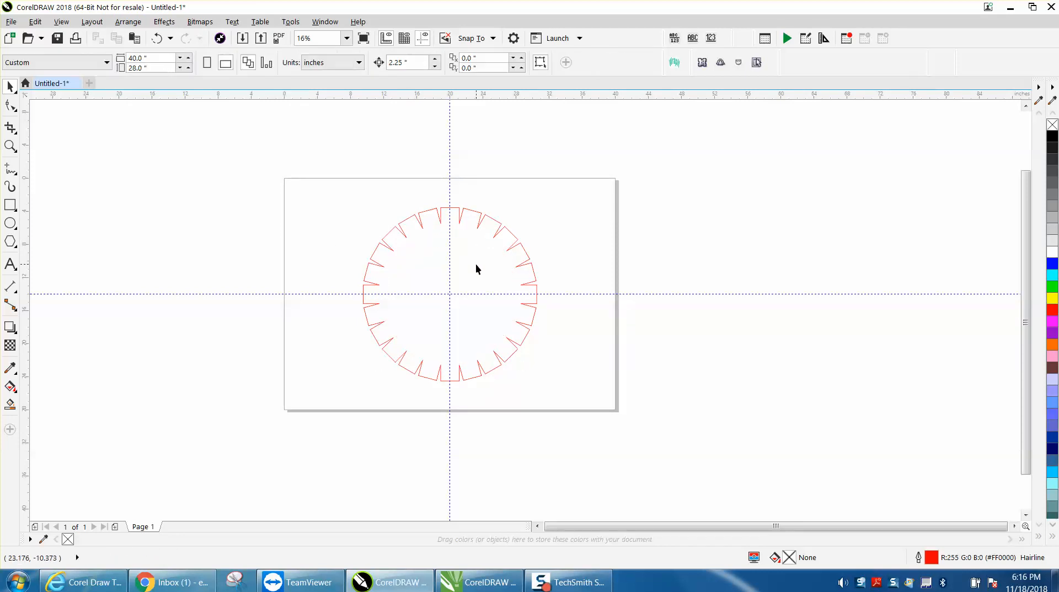
left_click(10, 147)
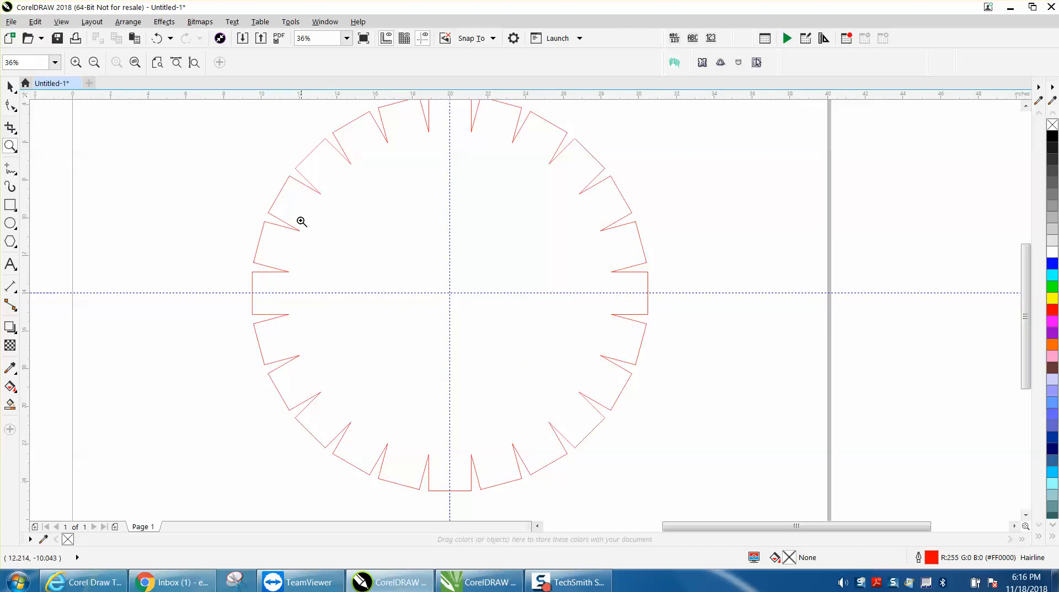
mouse_move(374, 229)
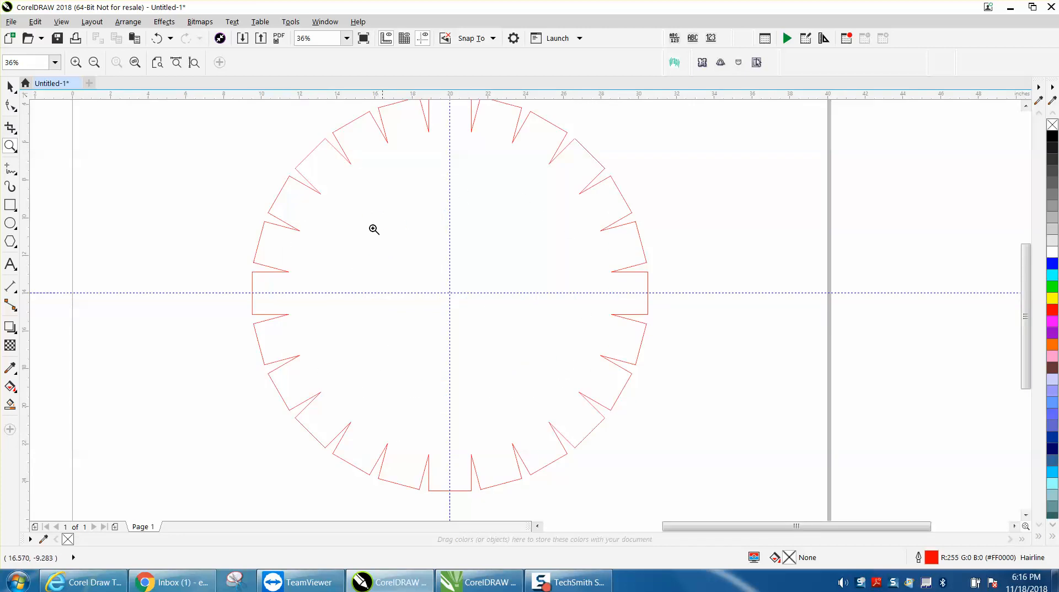
mouse_move(547, 374)
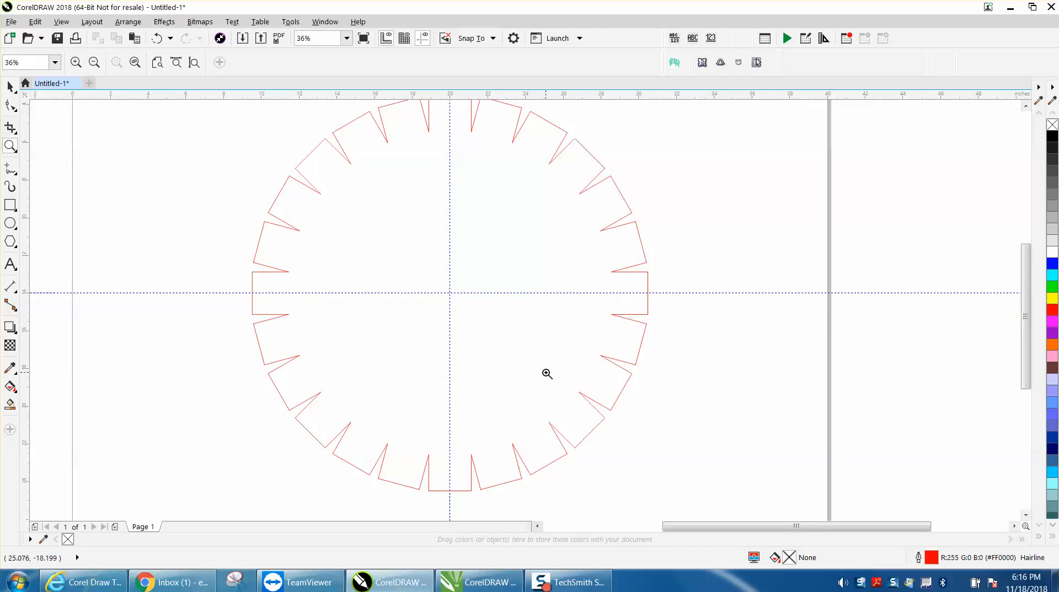
mouse_move(530, 367)
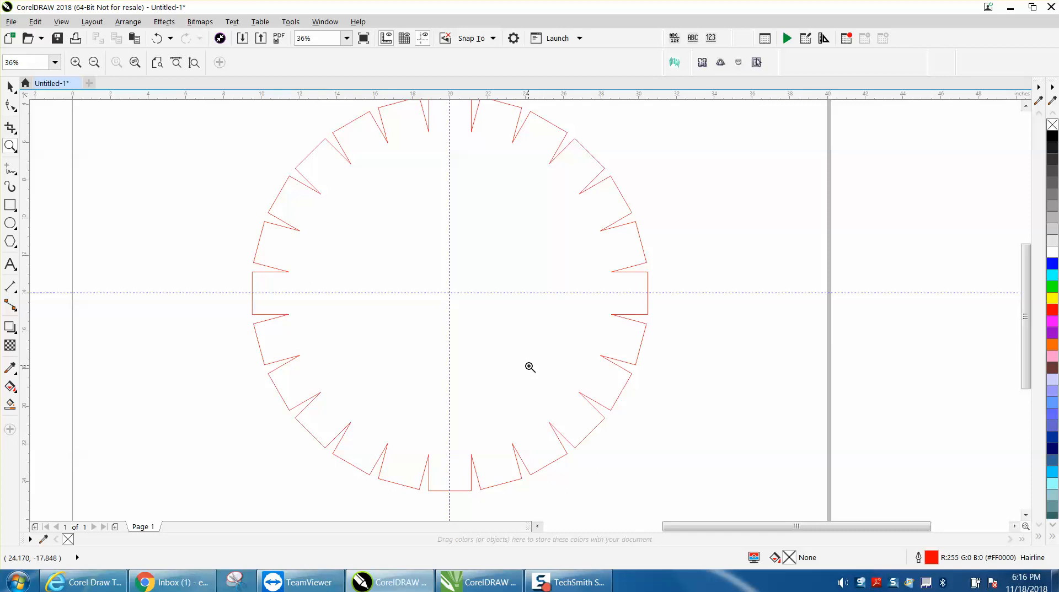